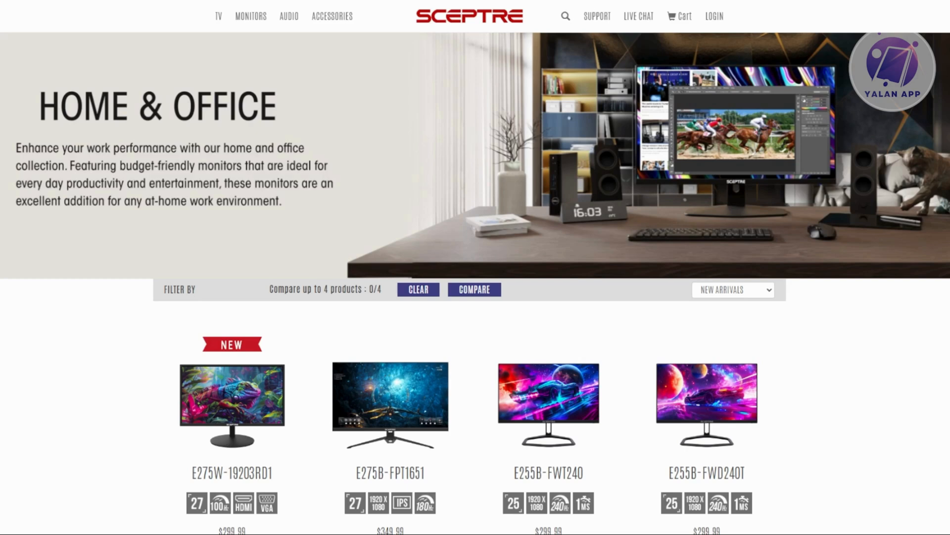
pyautogui.moveTo(286, 442)
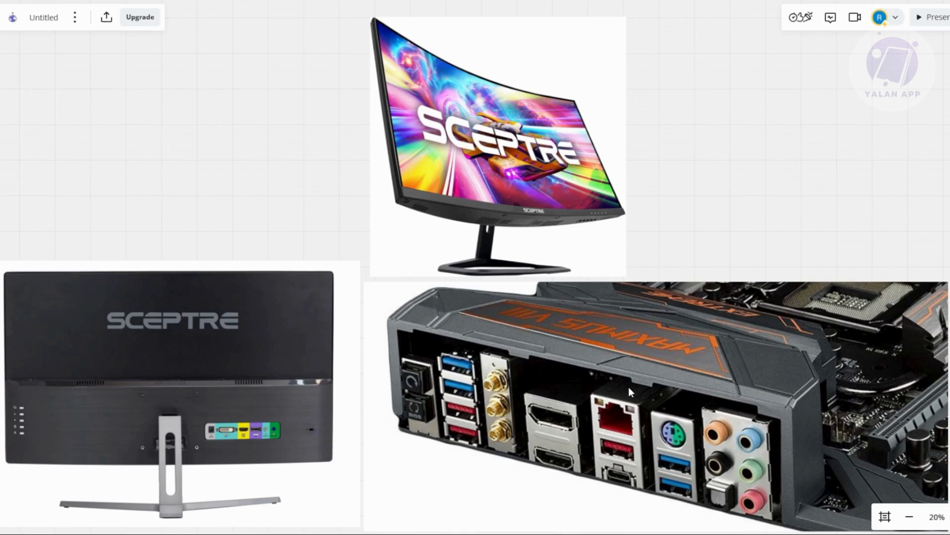
pyautogui.moveTo(201, 334)
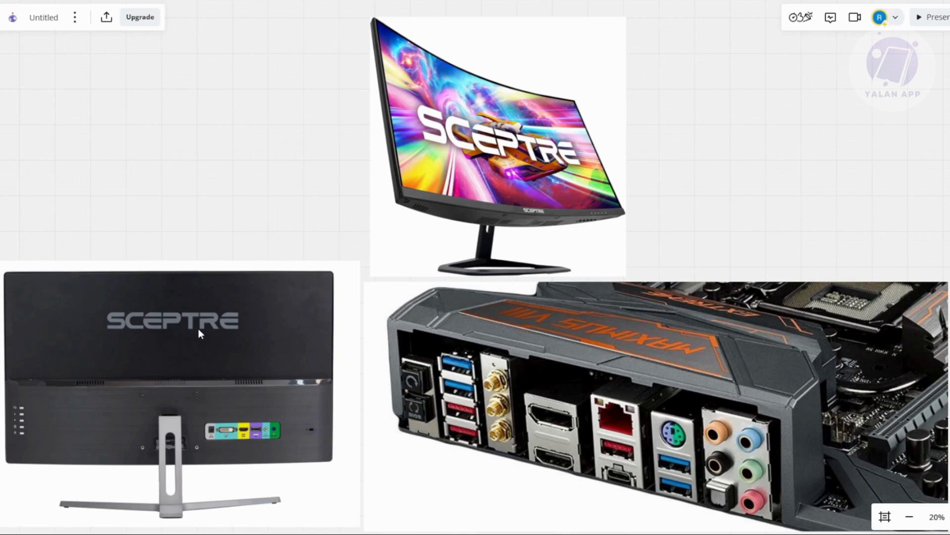
pyautogui.moveTo(431, 282)
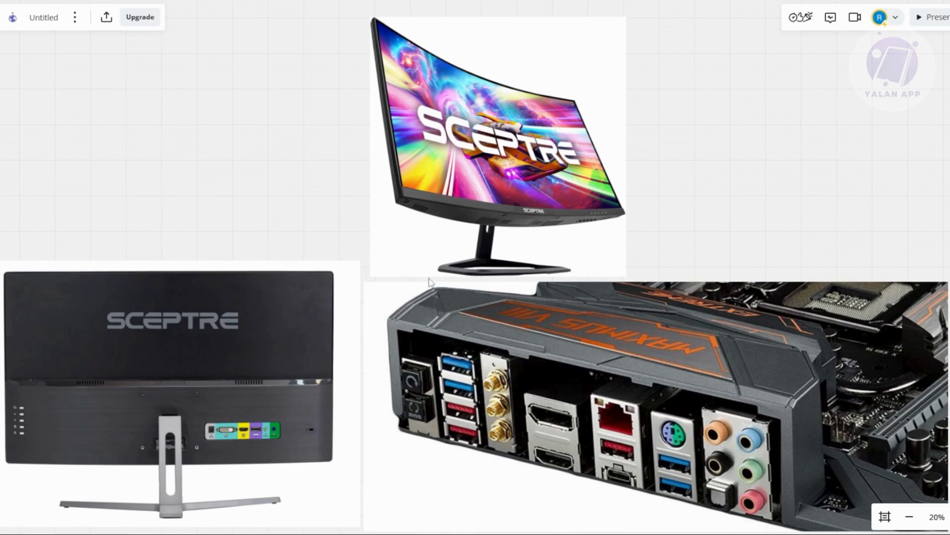
pyautogui.moveTo(511, 237)
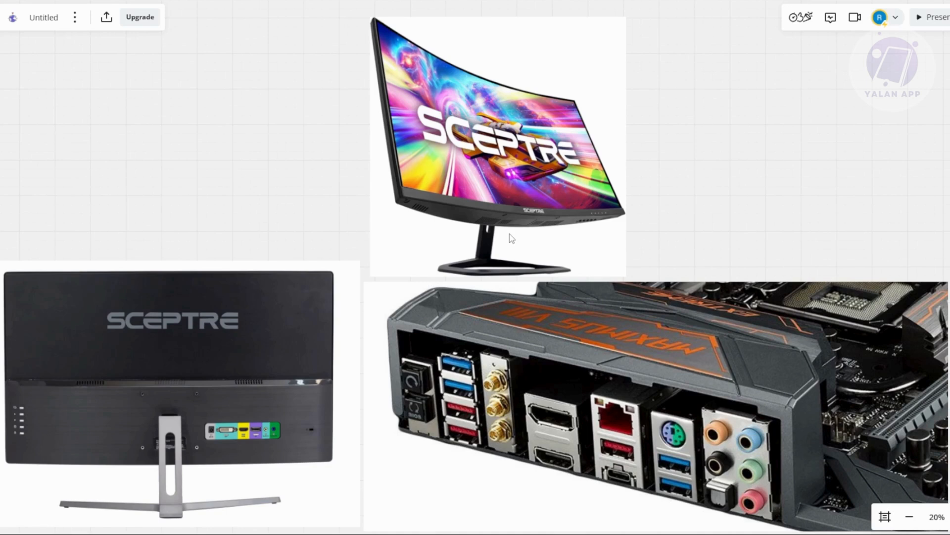
pyautogui.moveTo(460, 353)
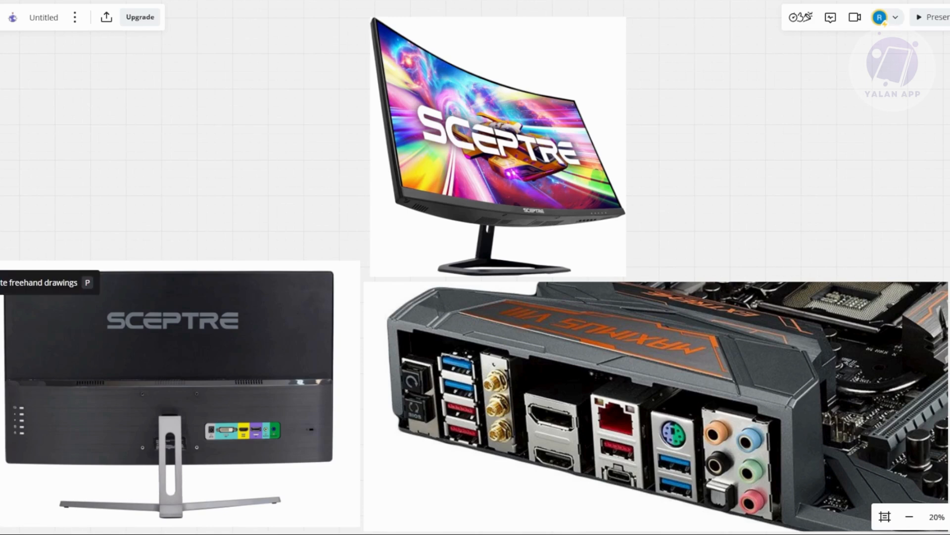
pyautogui.moveTo(2, 222)
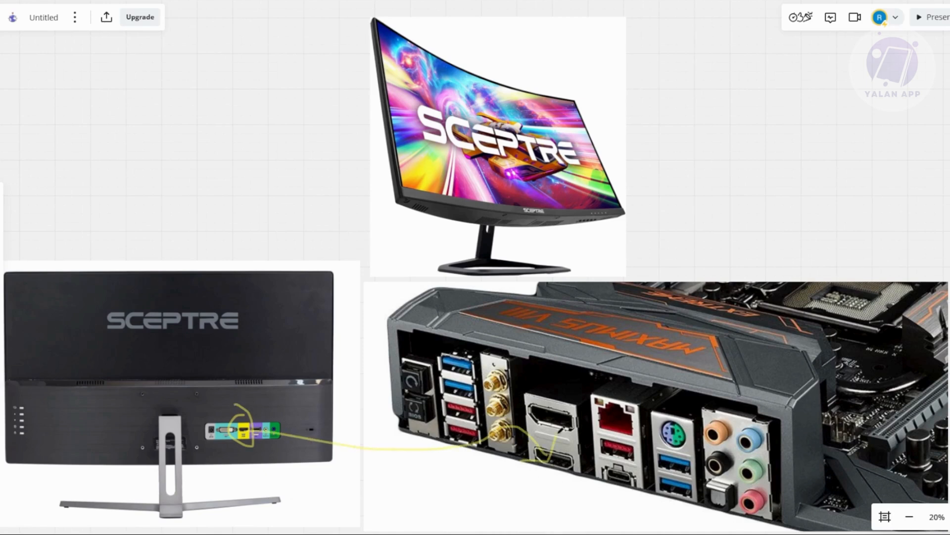
pyautogui.moveTo(434, 517)
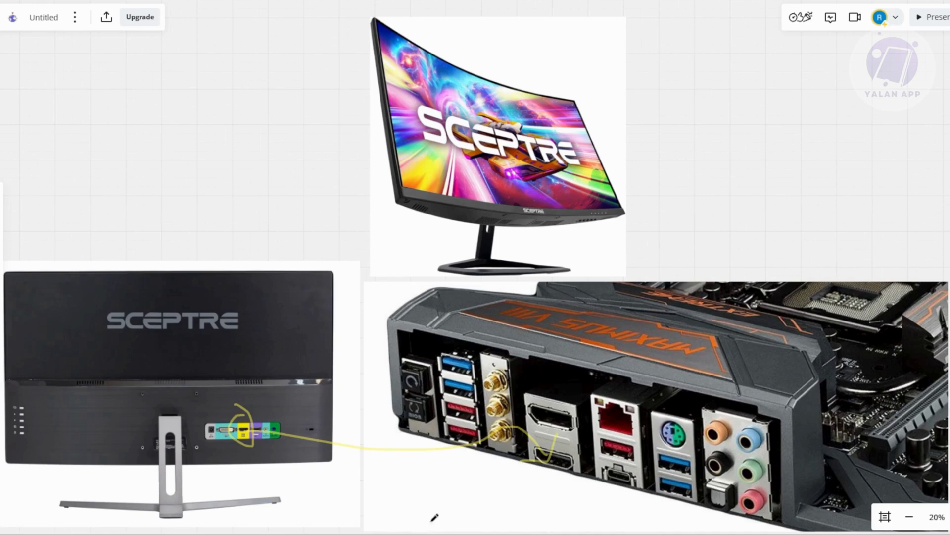
pyautogui.moveTo(428, 509)
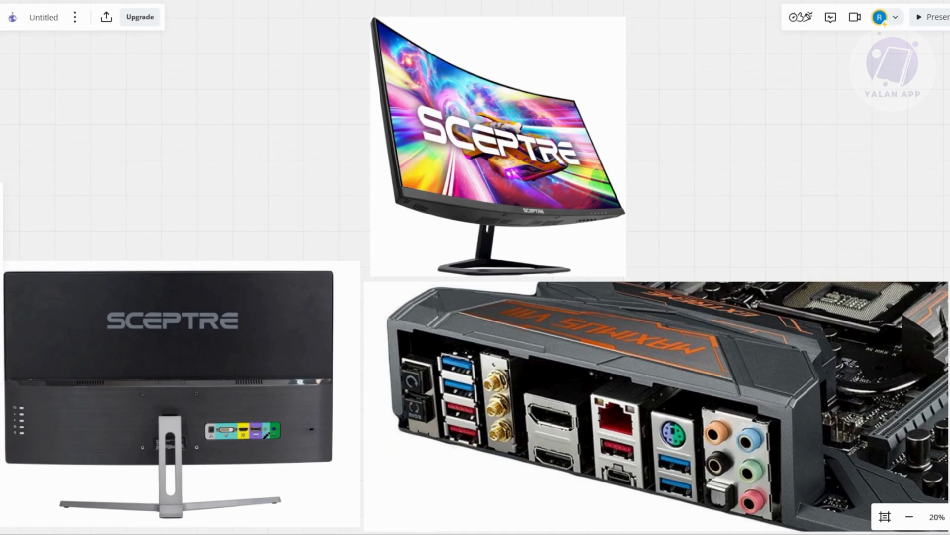
pyautogui.moveTo(276, 467)
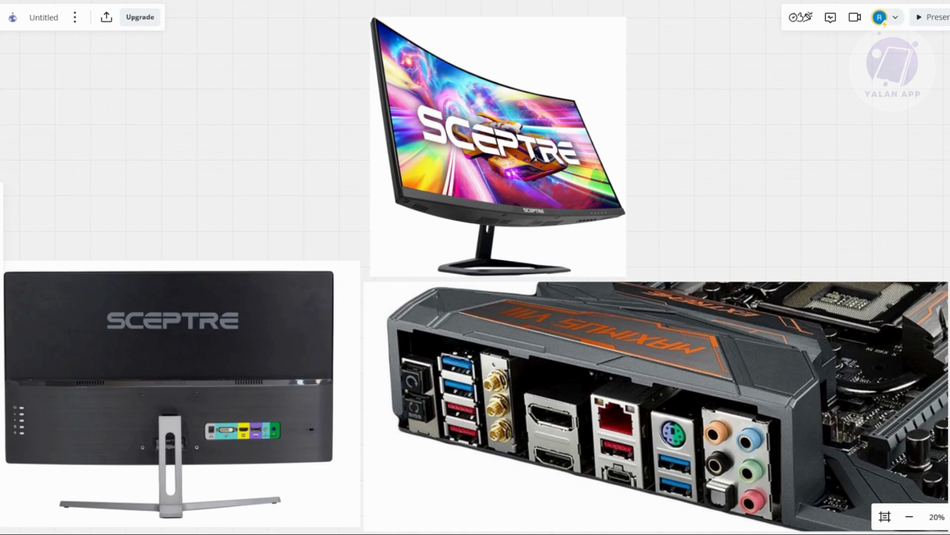
pyautogui.moveTo(641, 130)
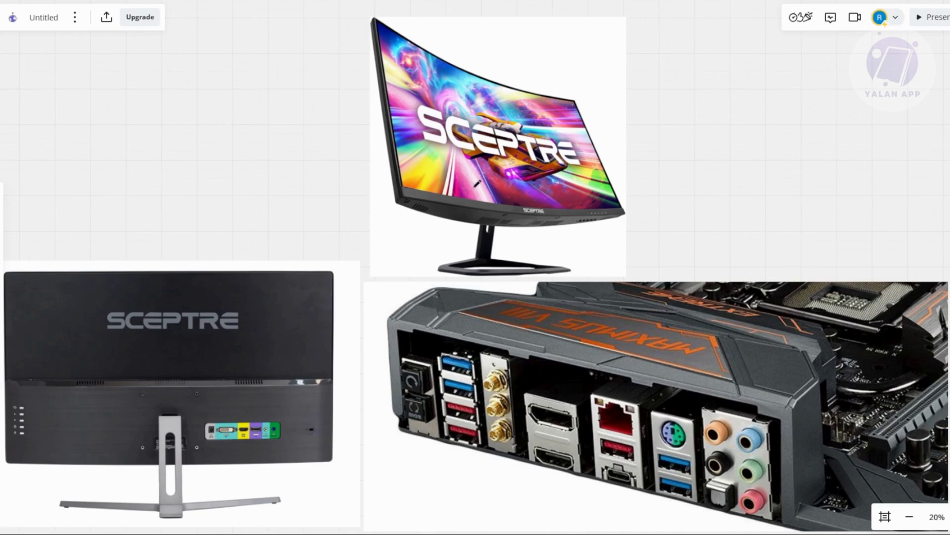
pyautogui.moveTo(709, 199)
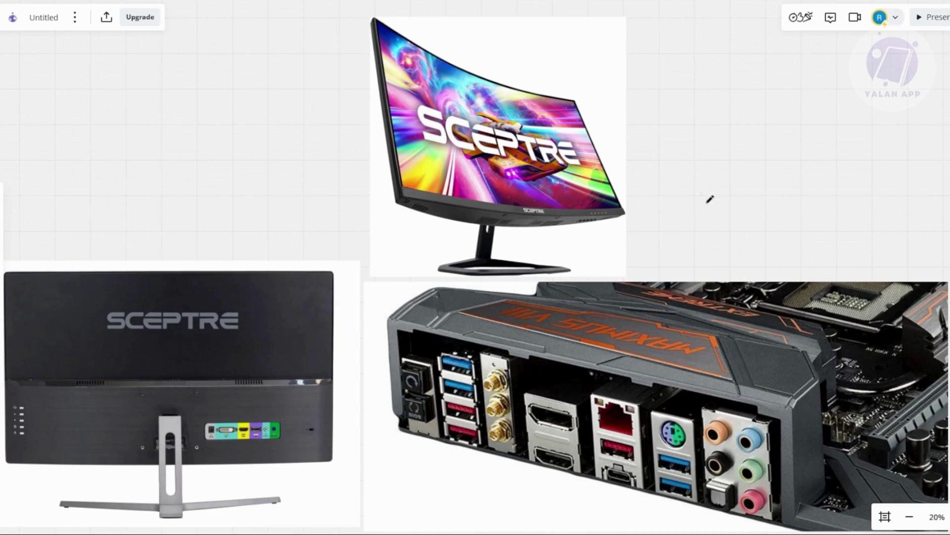
pyautogui.moveTo(668, 356)
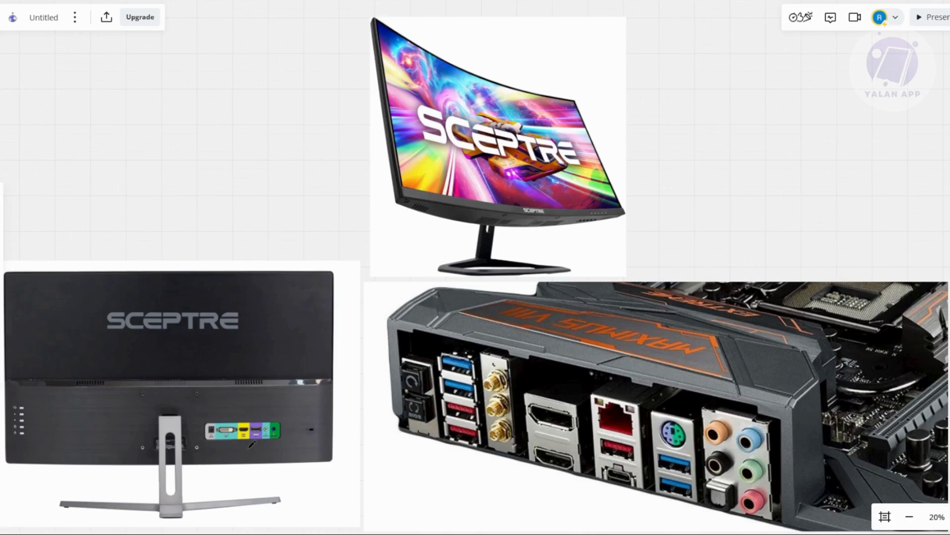
pyautogui.click(909, 517)
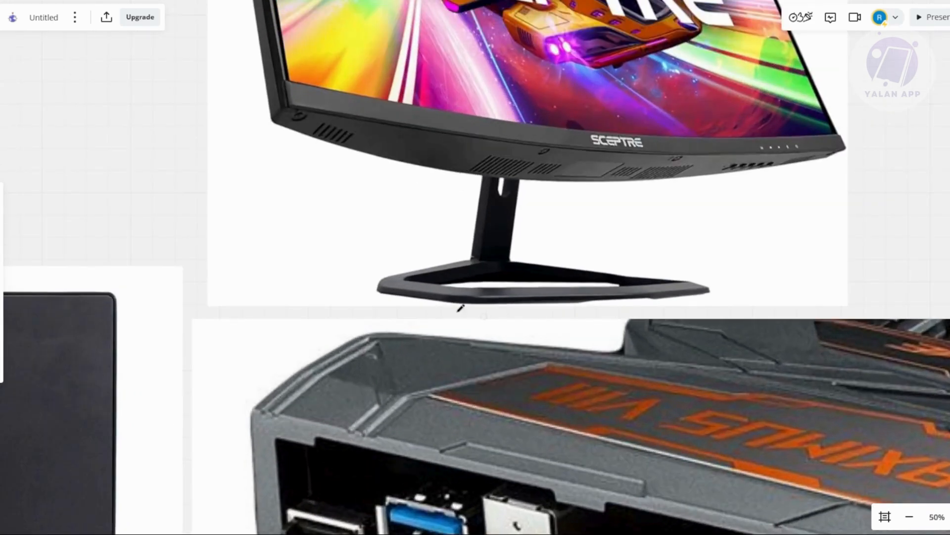
pyautogui.moveTo(135, 222)
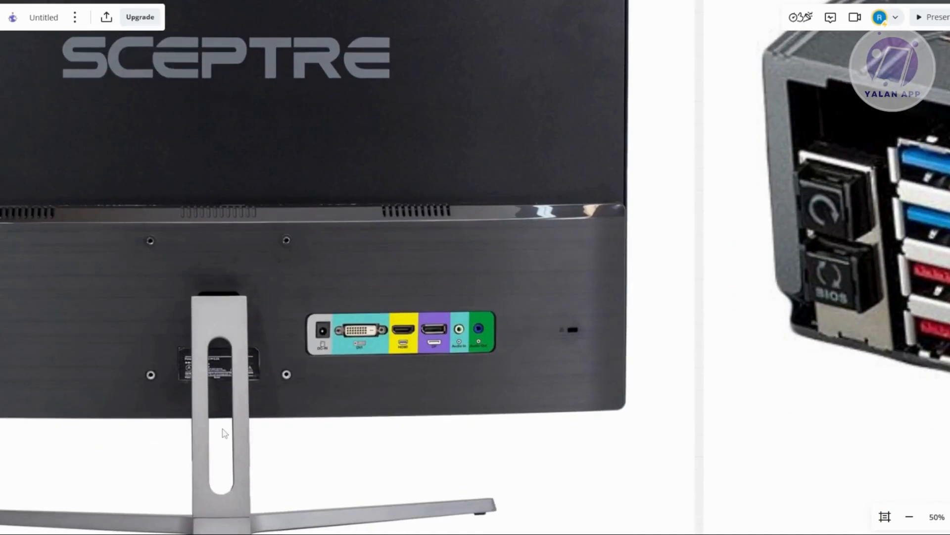
pyautogui.moveTo(414, 391)
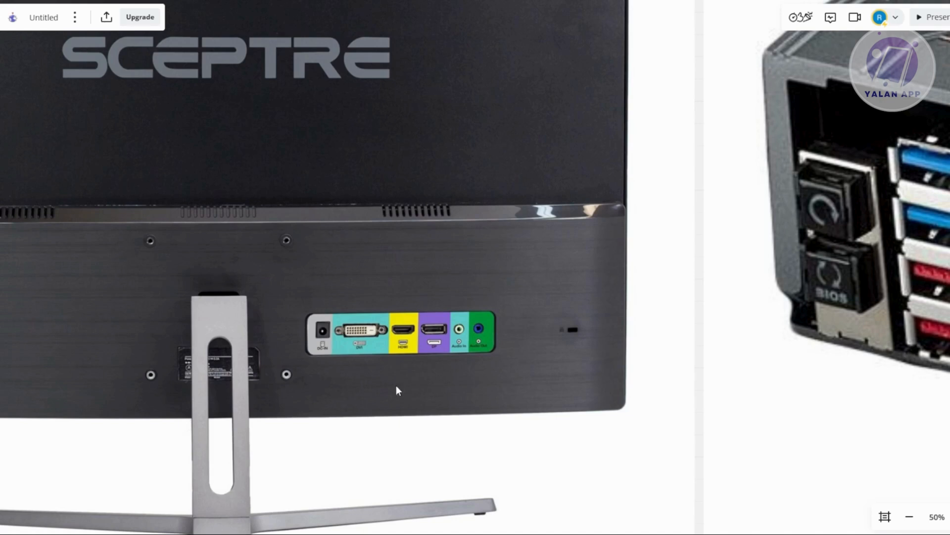
pyautogui.moveTo(403, 328)
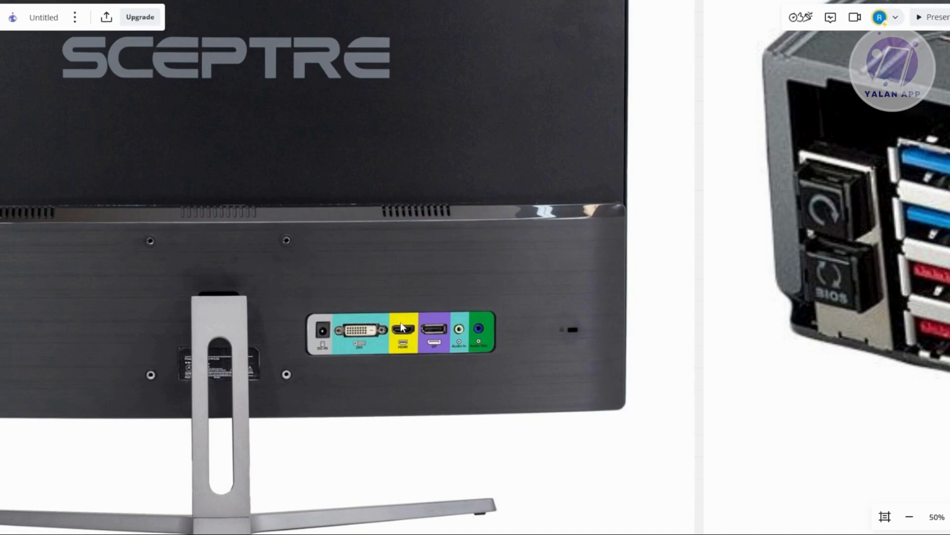
pyautogui.moveTo(362, 342)
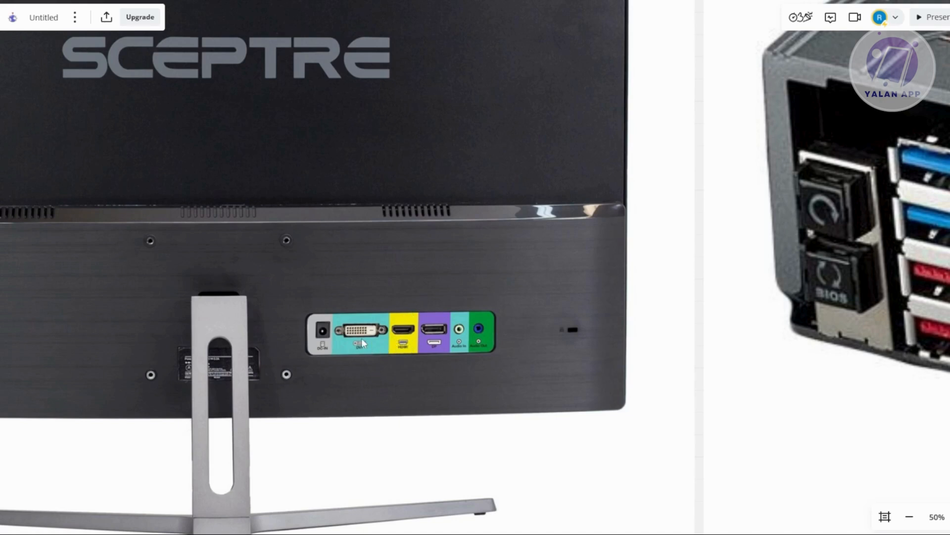
pyautogui.moveTo(420, 318)
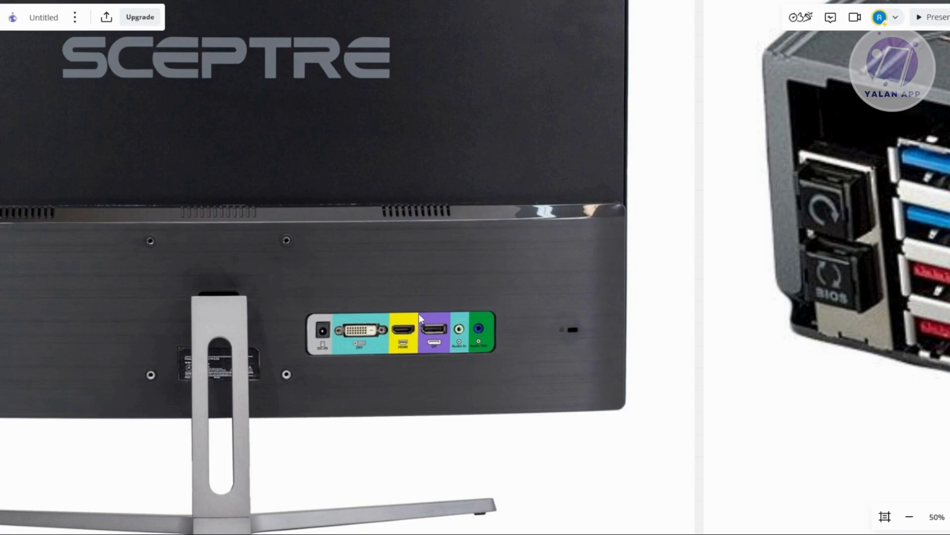
pyautogui.moveTo(388, 315)
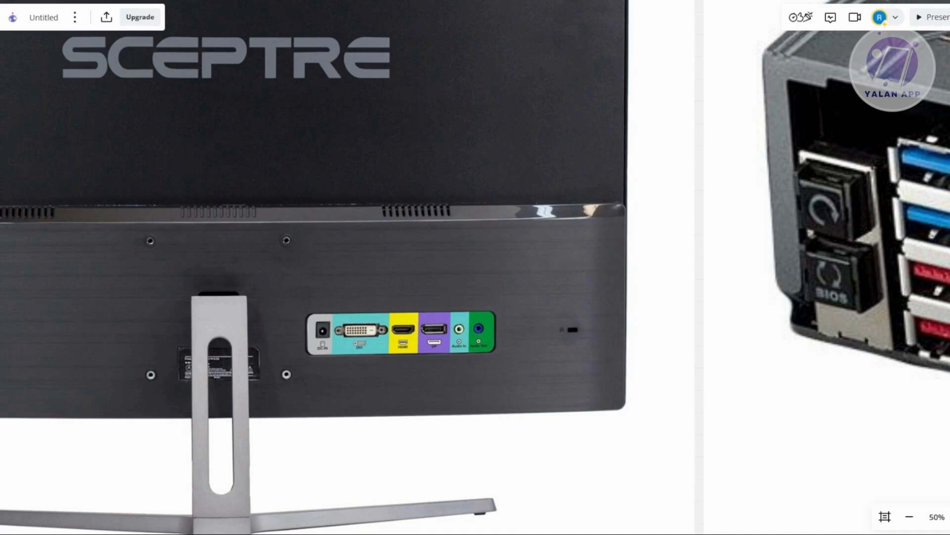
pyautogui.moveTo(397, 372)
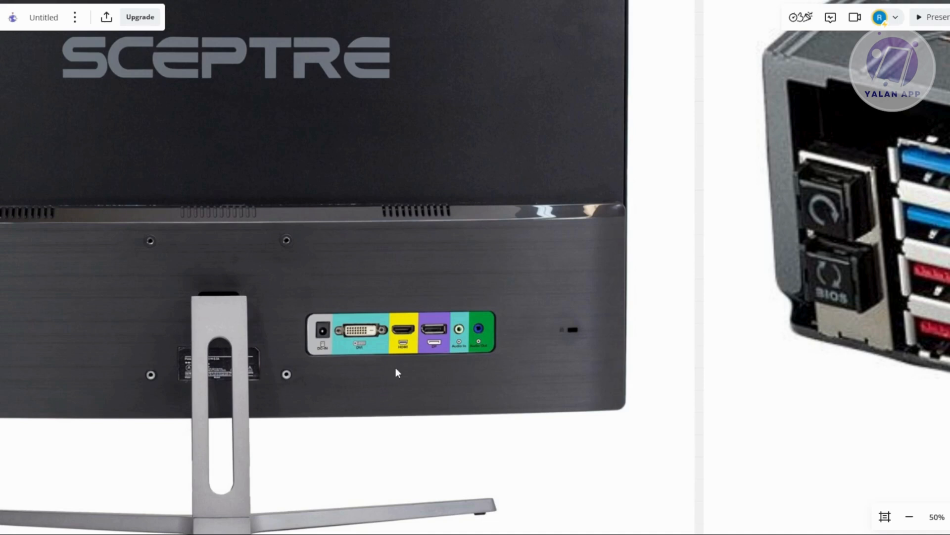
pyautogui.moveTo(380, 332)
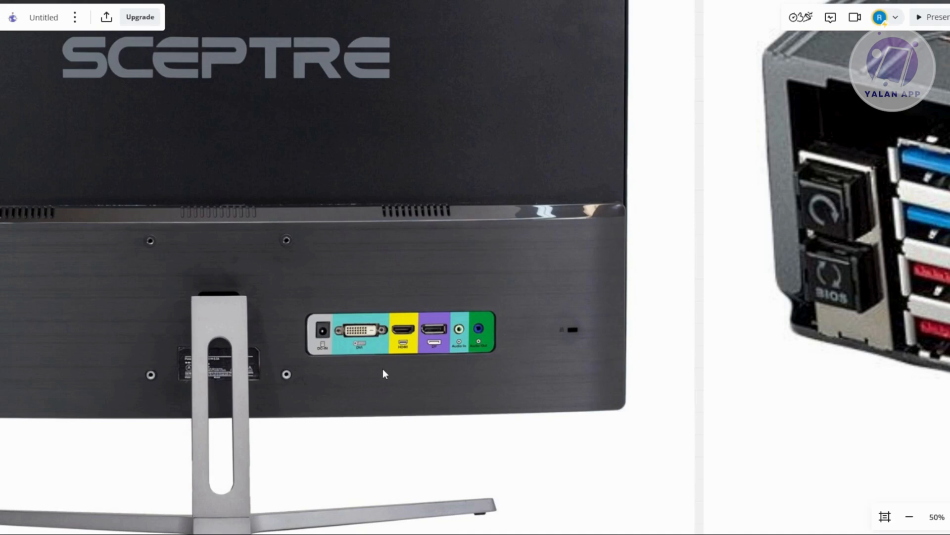
pyautogui.moveTo(392, 370)
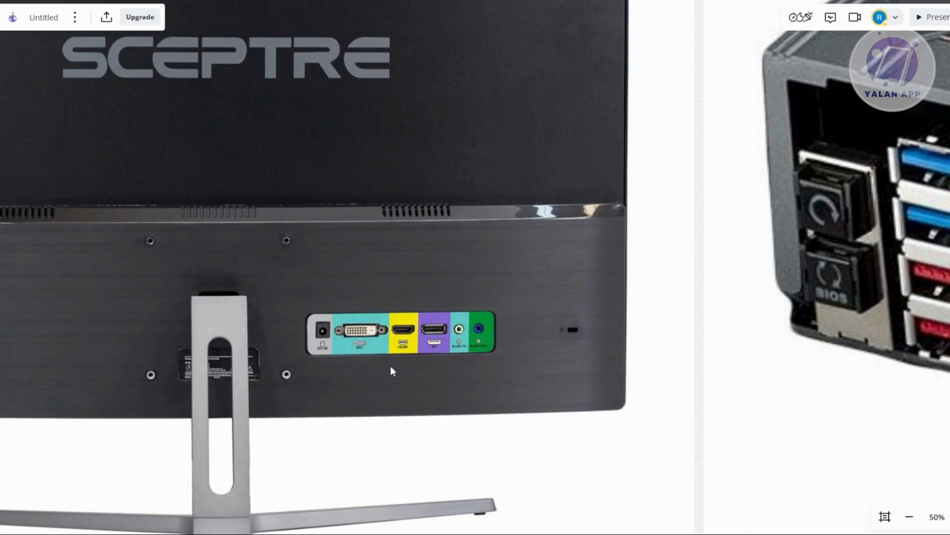
pyautogui.moveTo(324, 318)
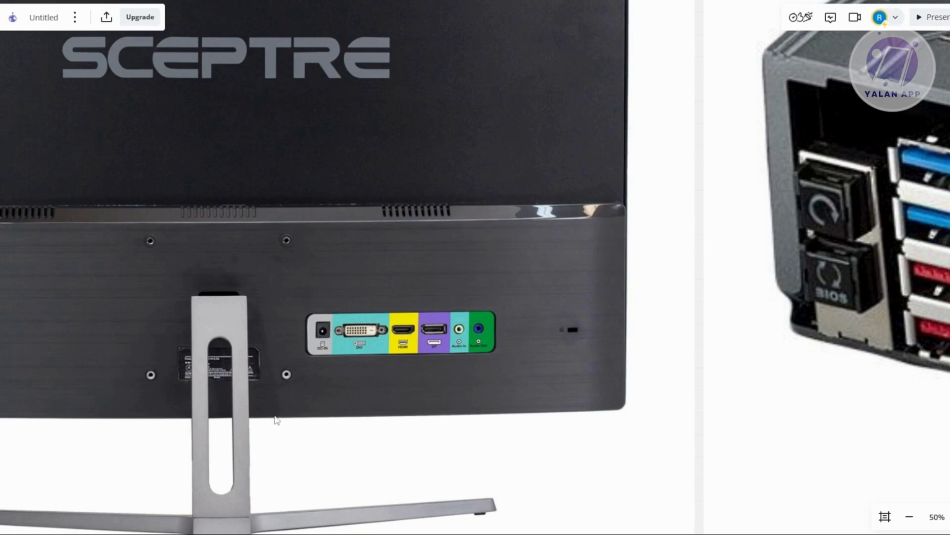
pyautogui.moveTo(303, 344)
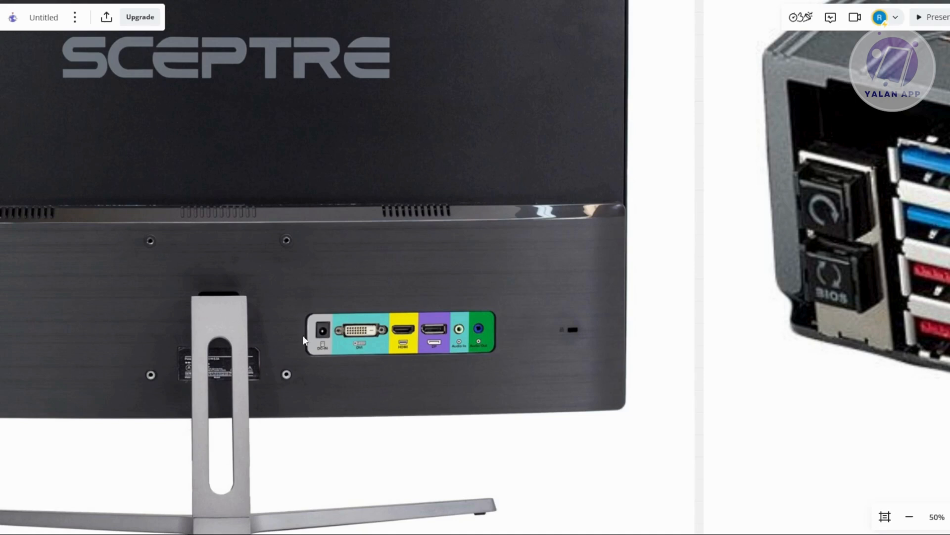
pyautogui.moveTo(362, 340)
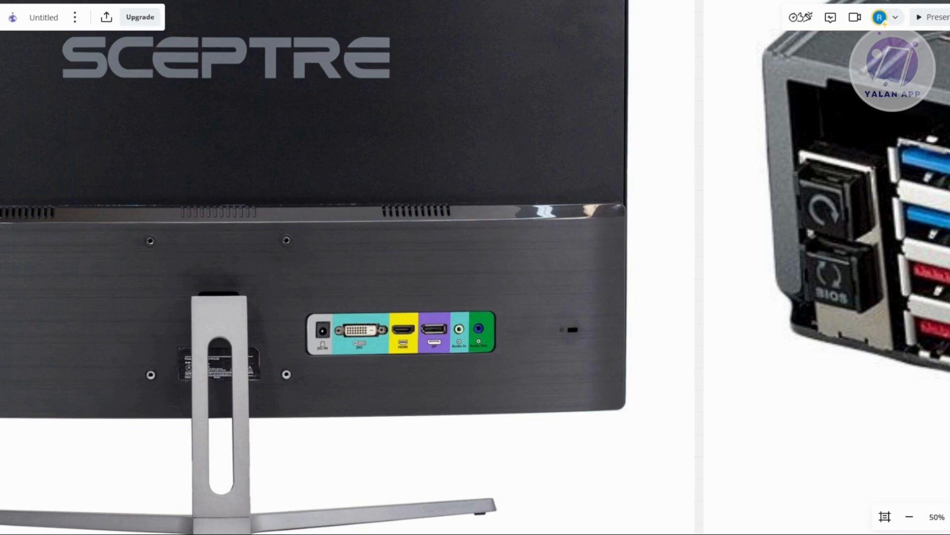
pyautogui.moveTo(815, 385)
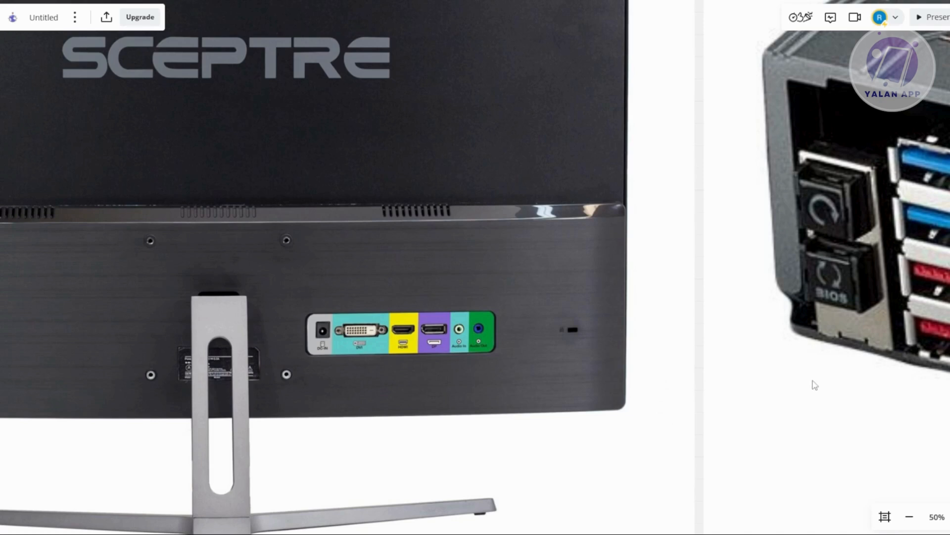
pyautogui.moveTo(228, 481)
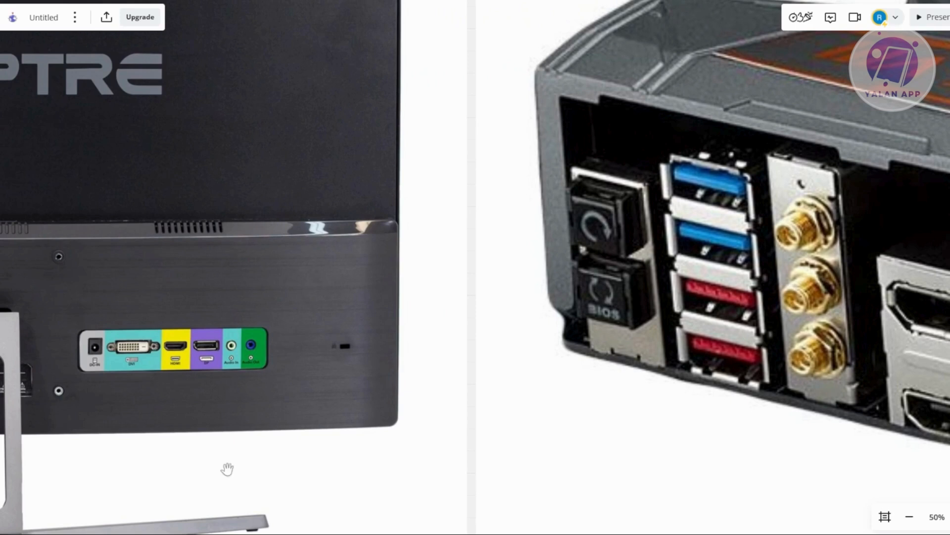
pyautogui.moveTo(263, 318)
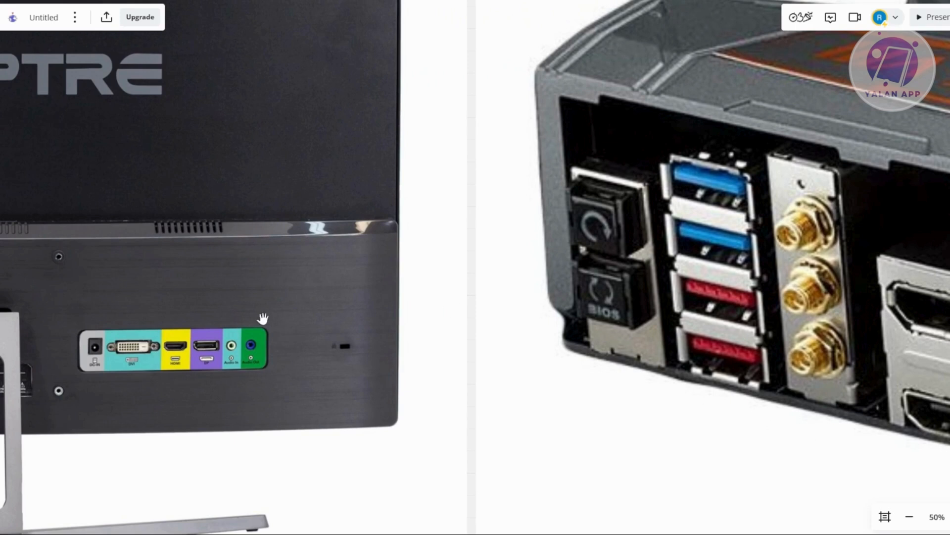
pyautogui.moveTo(206, 354)
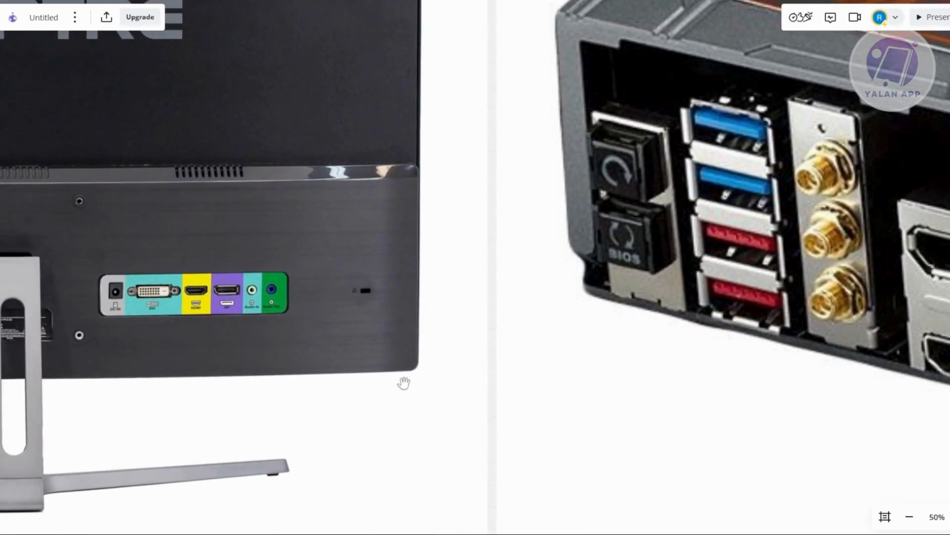
pyautogui.moveTo(260, 294)
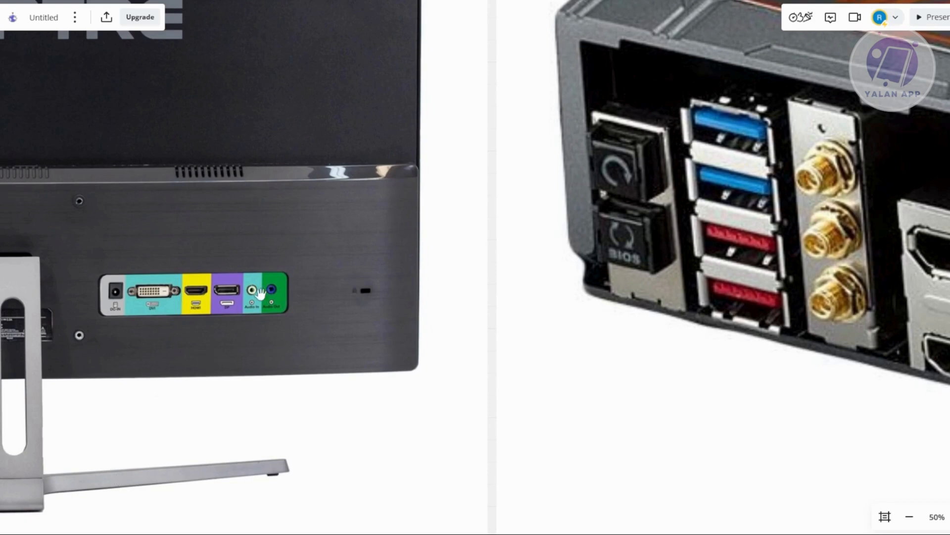
pyautogui.moveTo(703, 434)
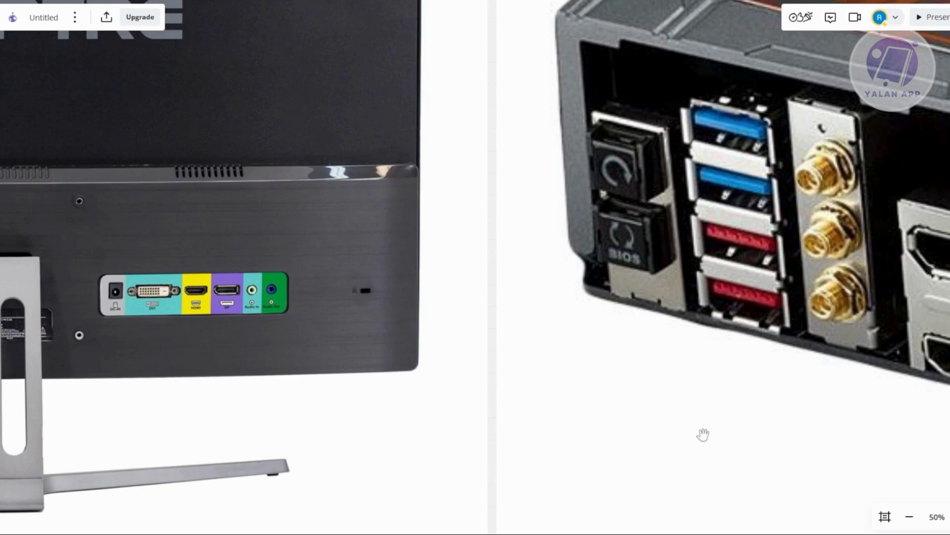
pyautogui.moveTo(776, 497)
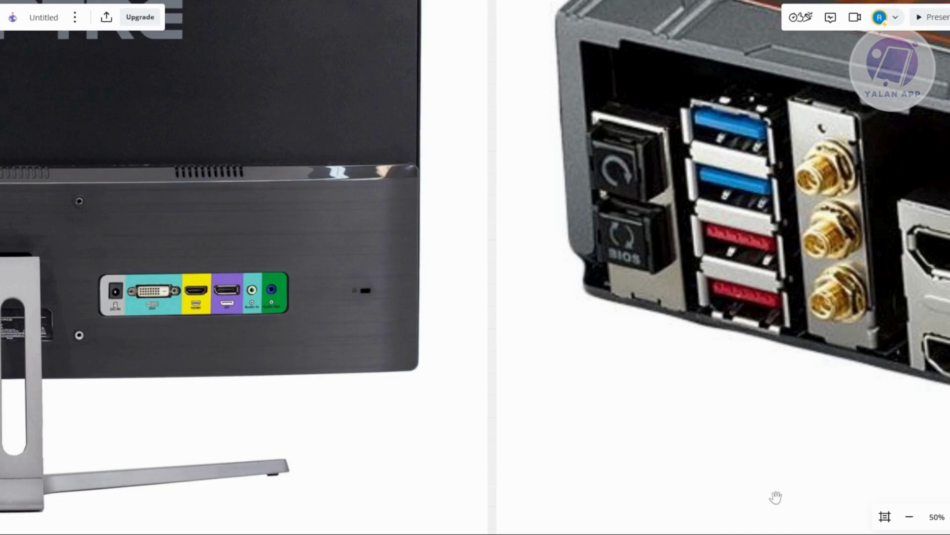
pyautogui.moveTo(735, 441)
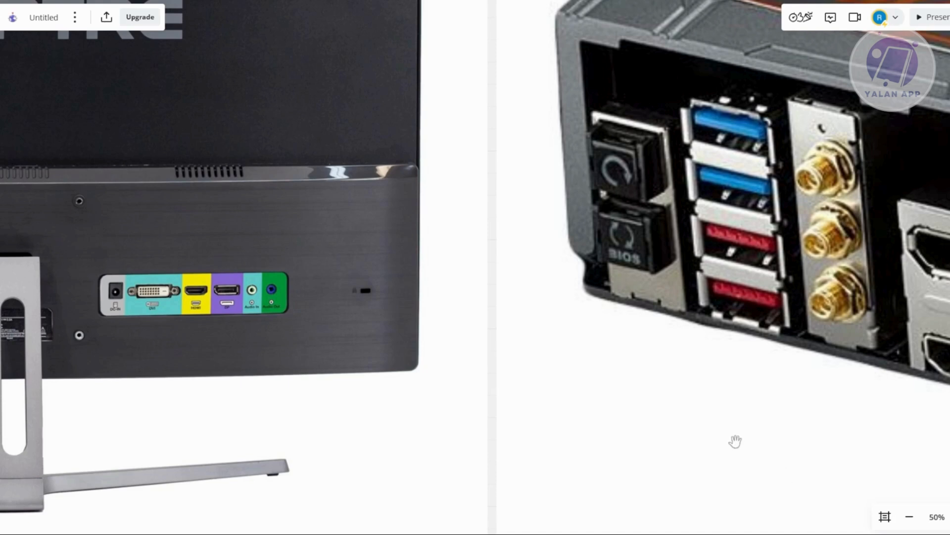